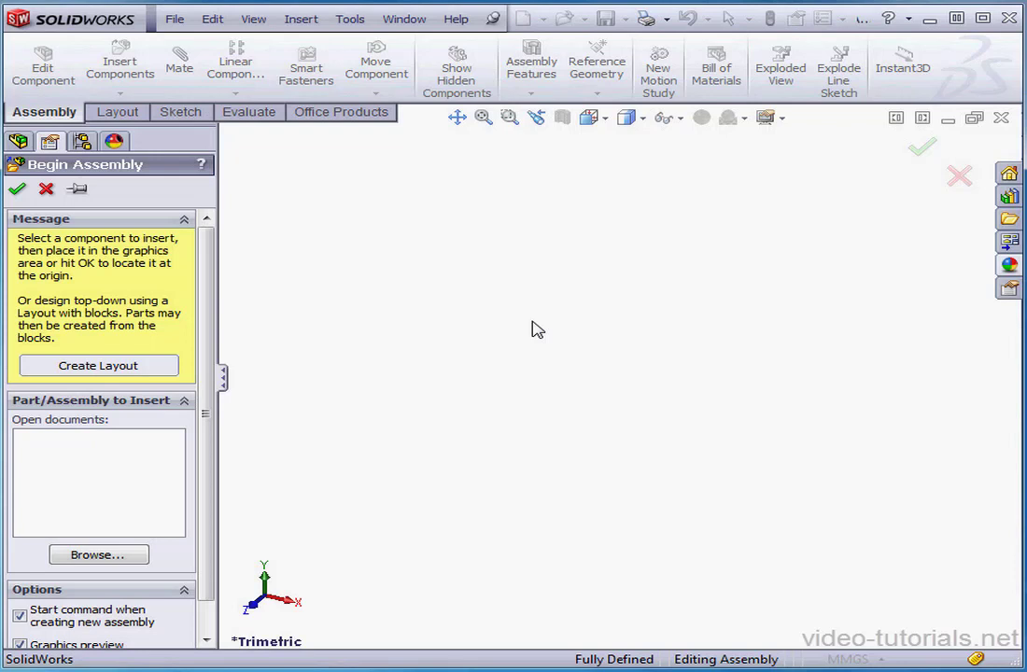
mouse_move(426, 411)
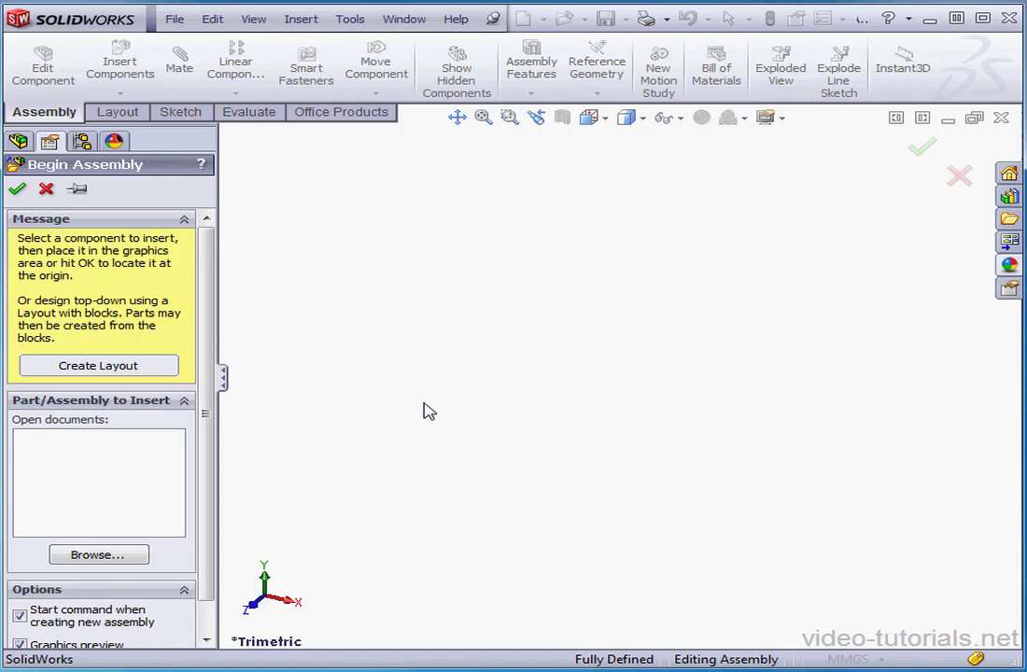
- Browse to part 44 and insert it as the assembly's first component at the origin
left_click(97, 554)
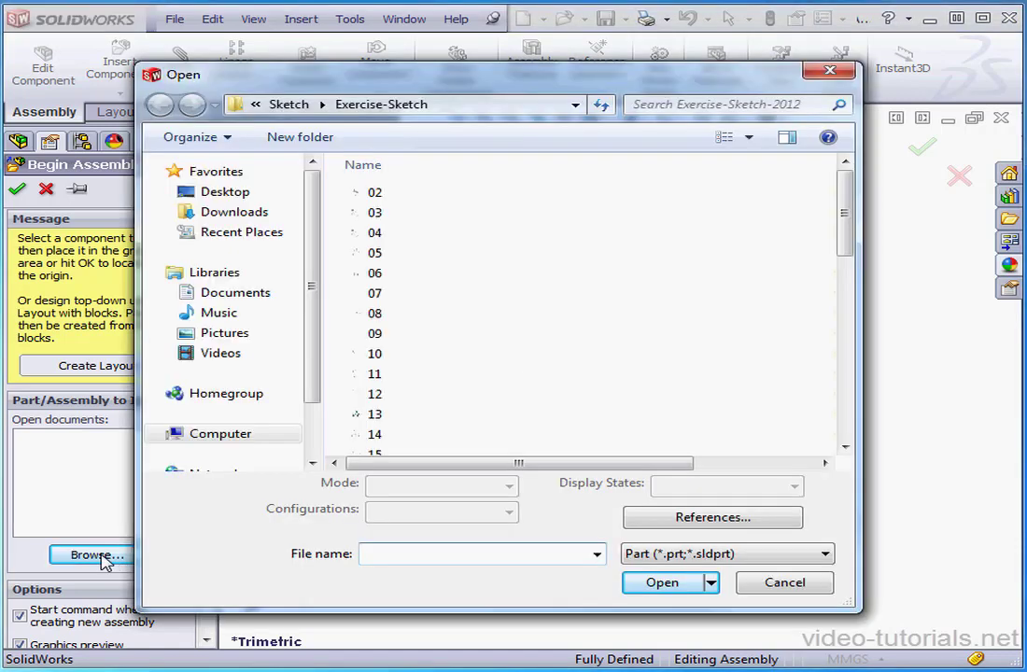
scroll("down", 3)
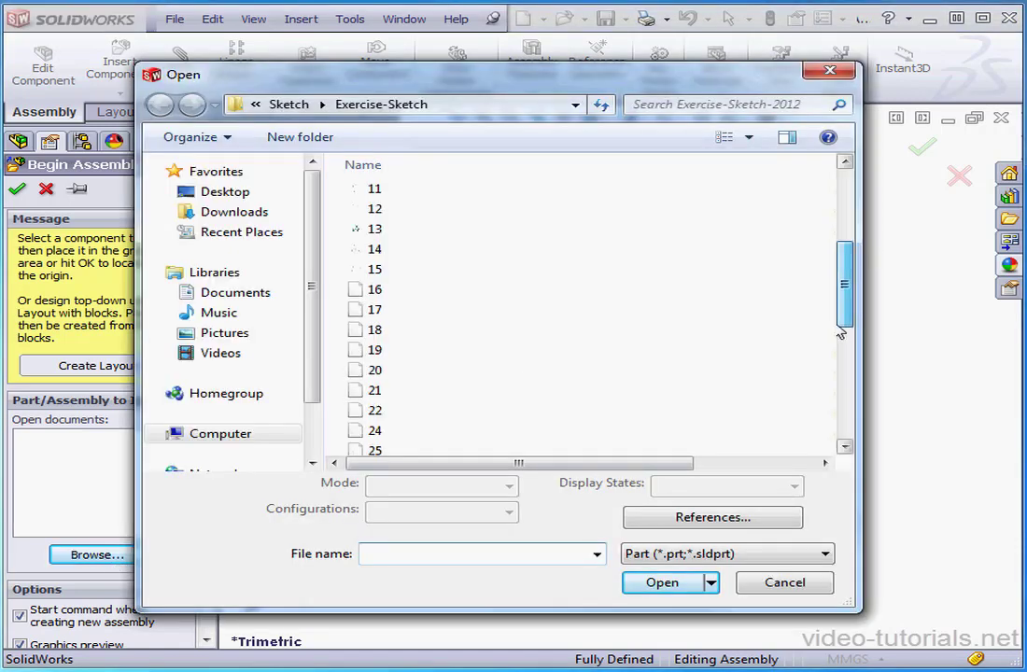
left_click(374, 445)
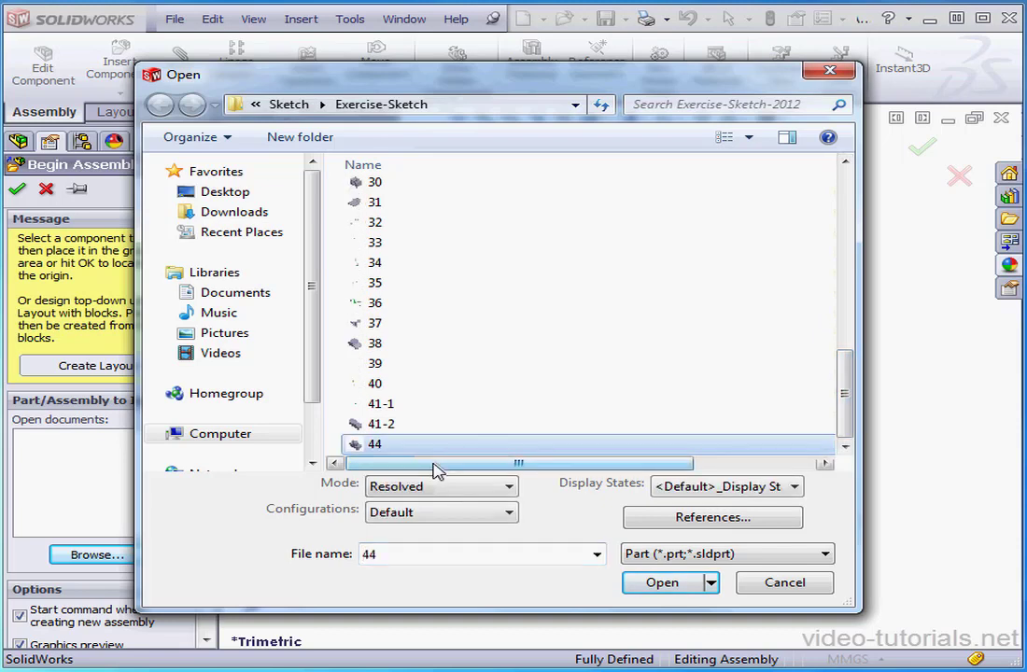
left_click(661, 583)
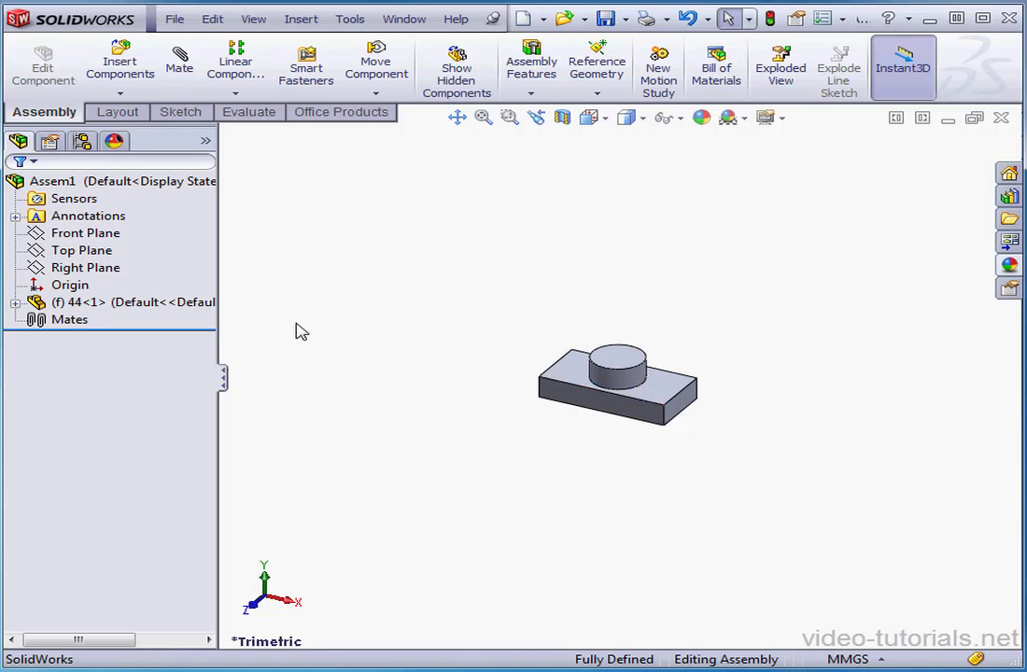
- Start a sketch on the Top Plane and draw a centre rectangle around part 44
left_click(82, 251)
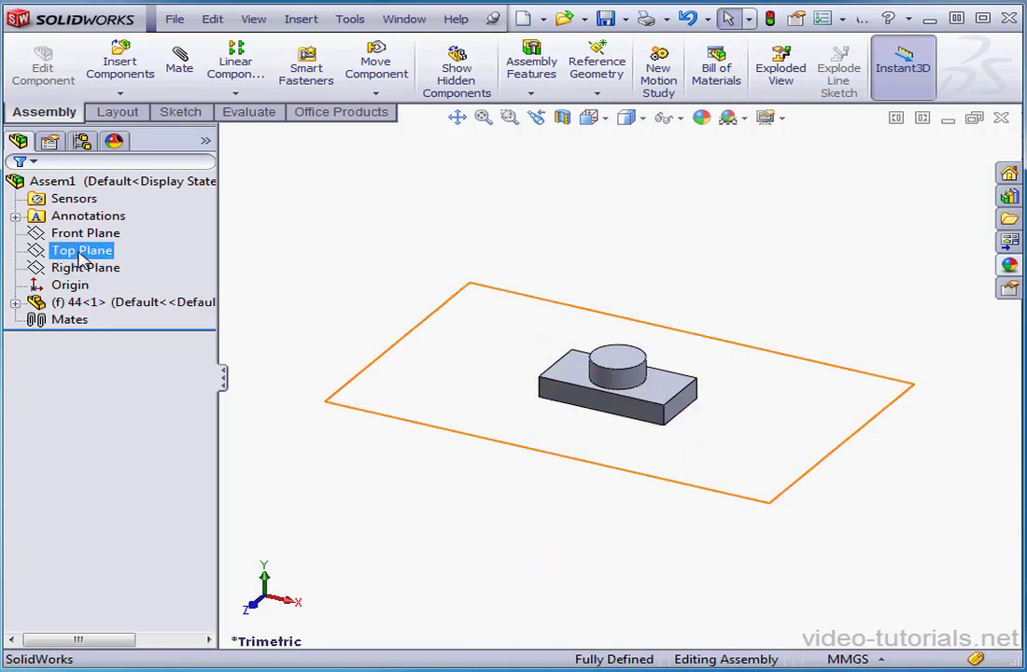
right_click(83, 250)
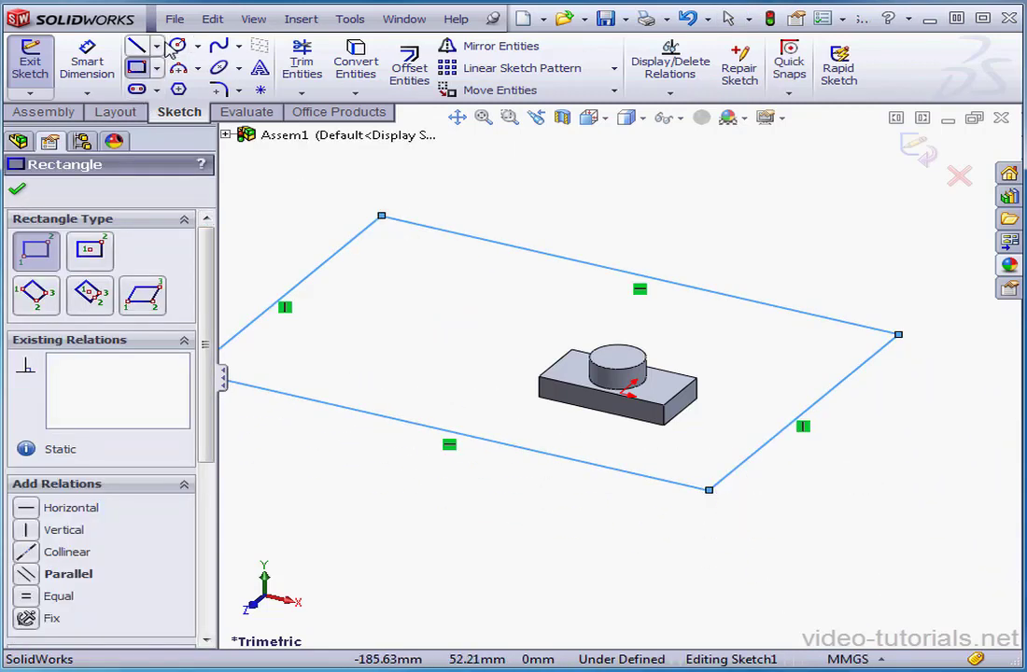
left_click(138, 45)
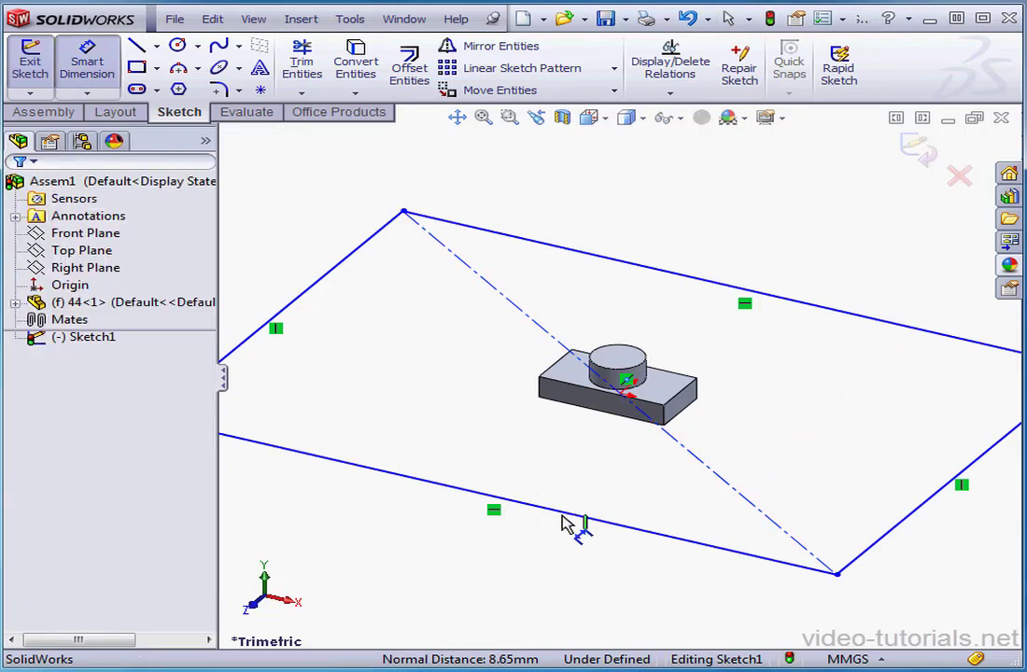
- Dimension the rectangle sides to 250 mm and 150 mm, fully defining the layout sketch
left_click(579, 523)
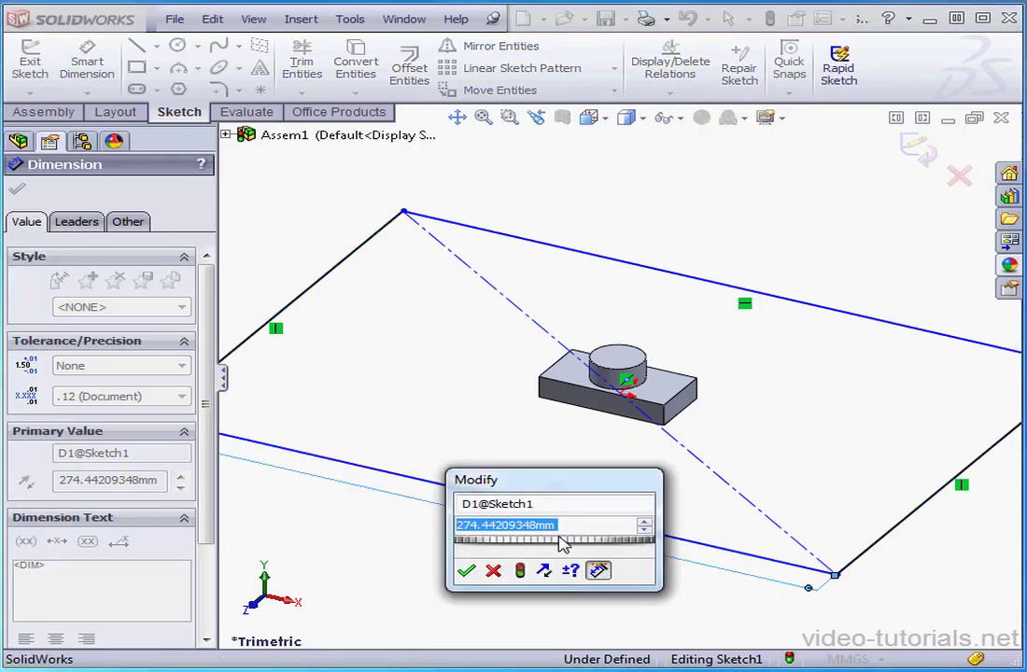
type("25")
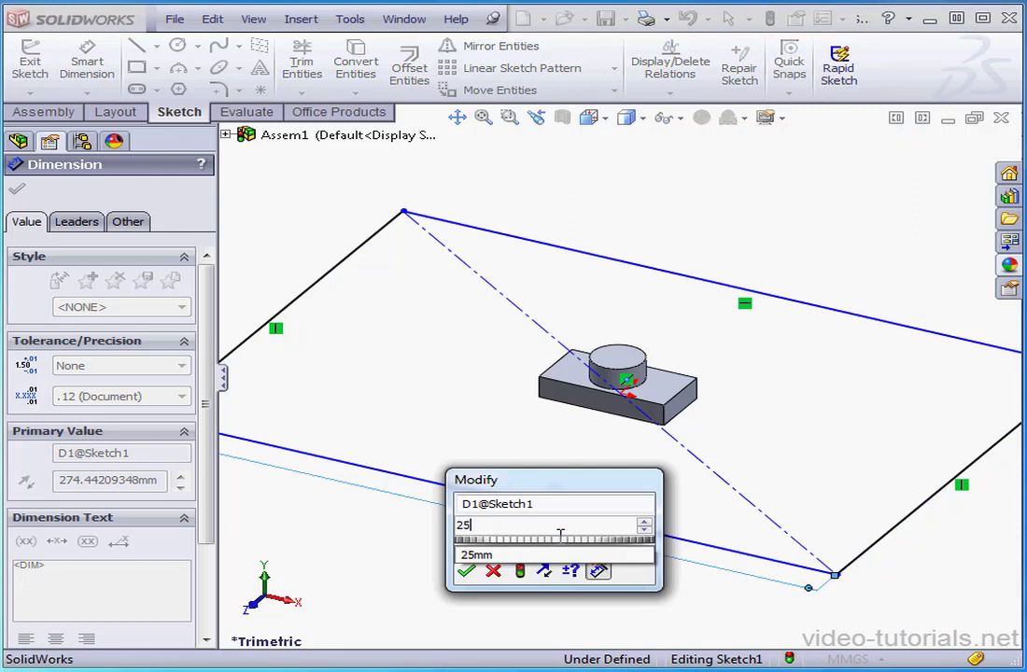
left_click(465, 571)
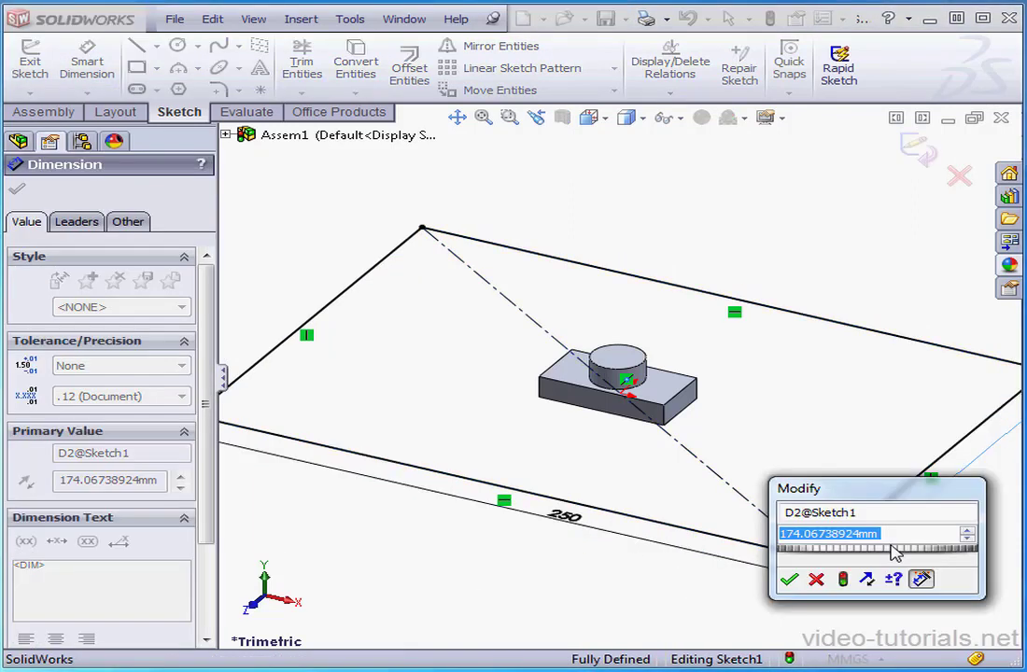
type("150")
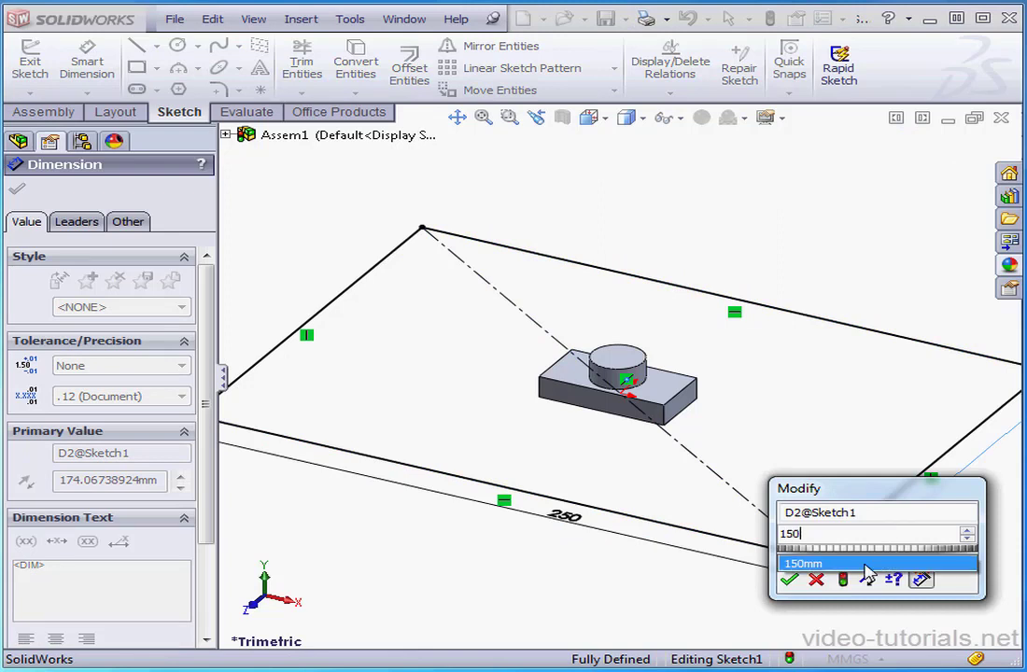
left_click(788, 579)
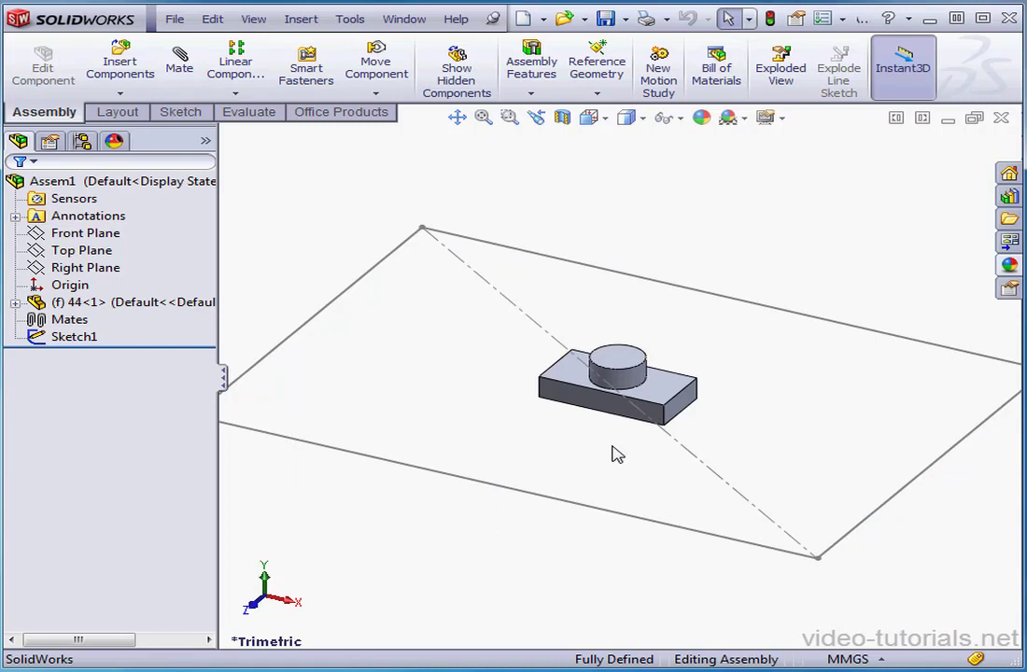
- Float component 44 instead of fixed so it can be mated to the layout sketch
left_click(590, 415)
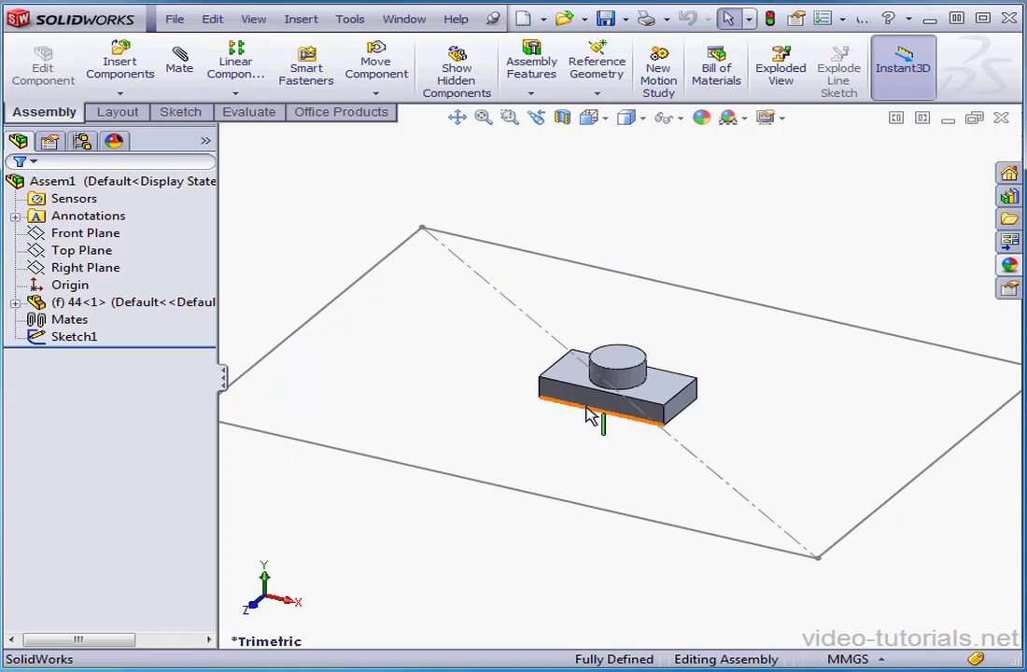
mouse_move(579, 383)
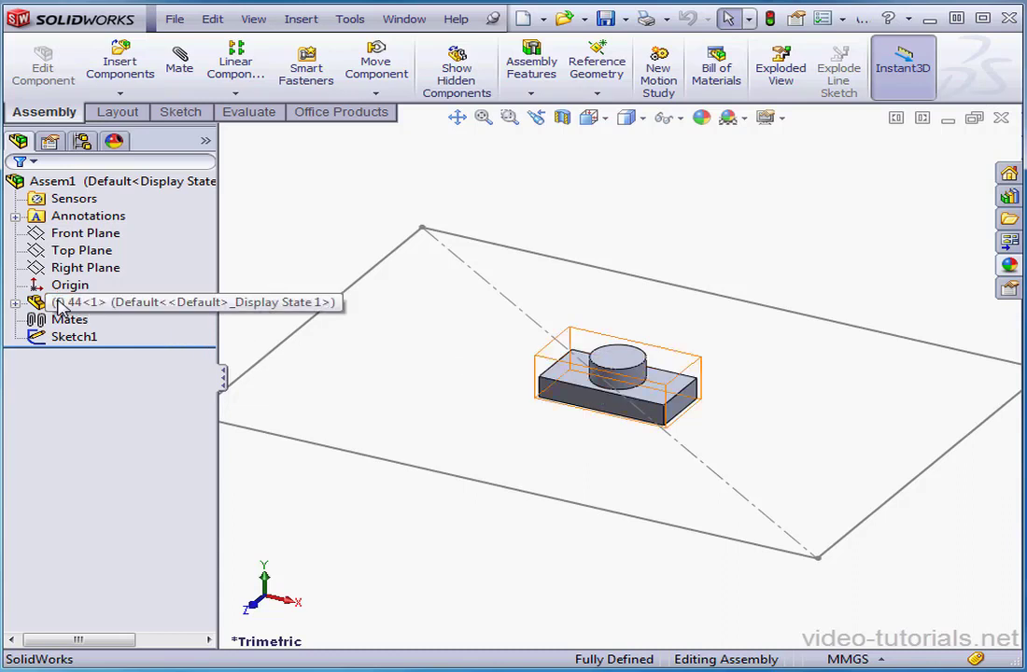
left_click(75, 303)
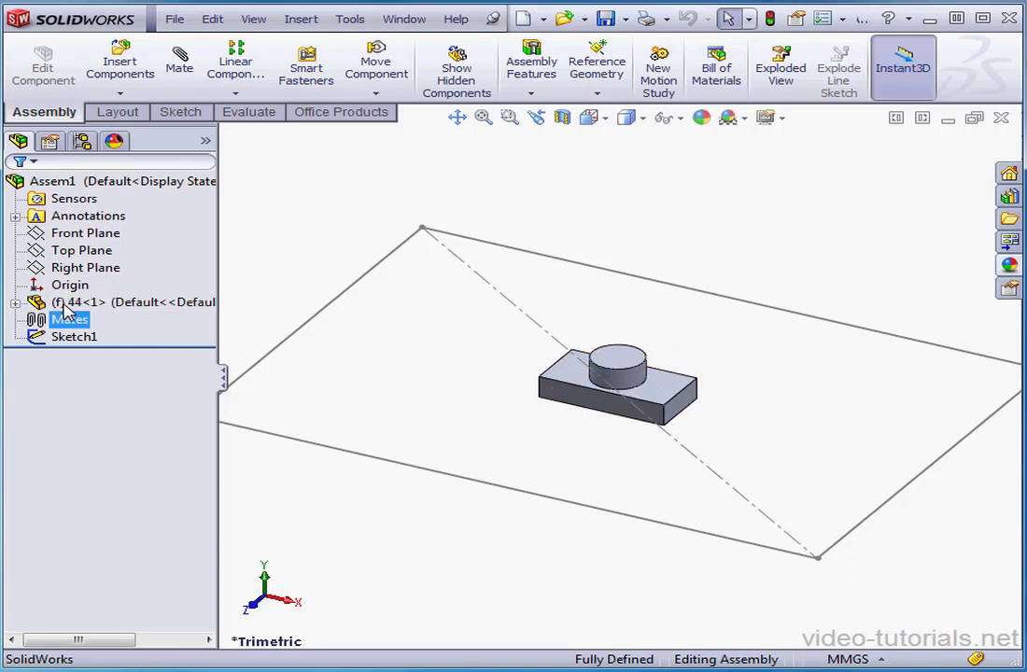
left_click(69, 319)
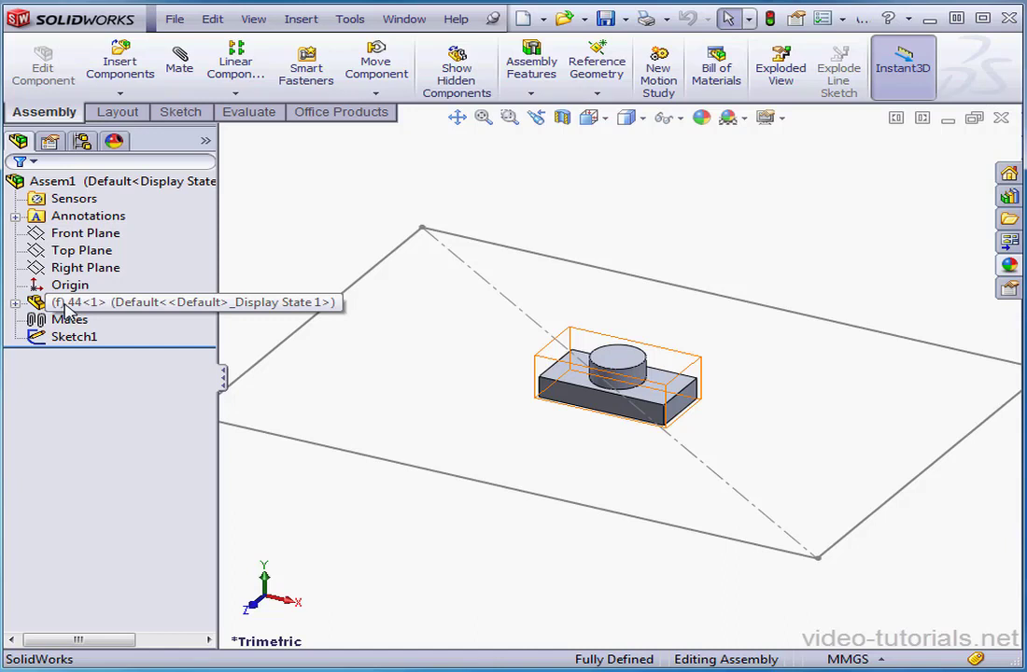
right_click(75, 302)
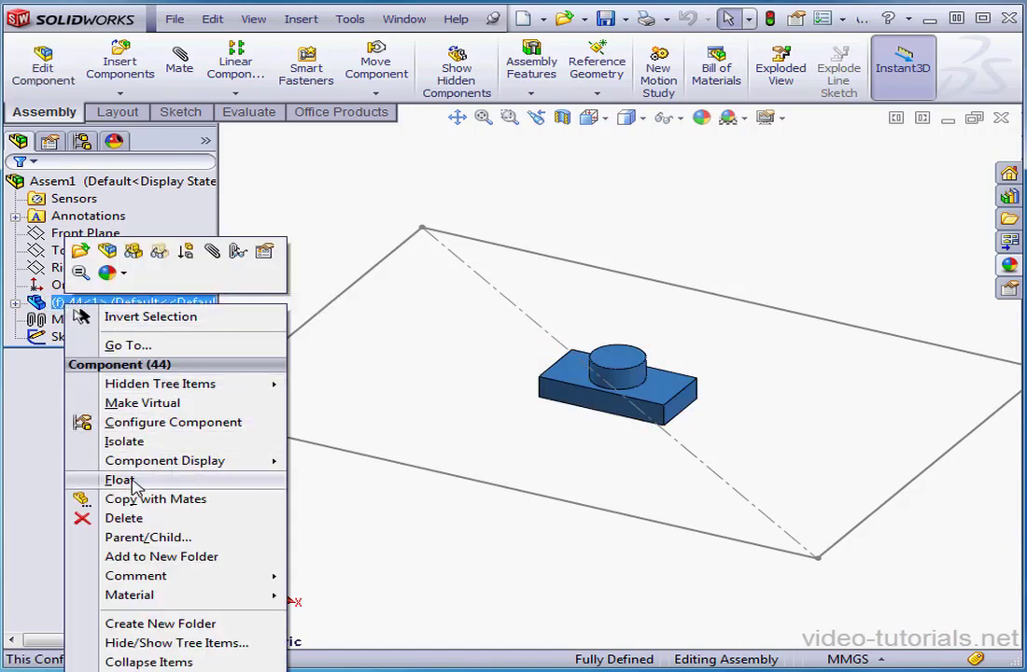
left_click(120, 478)
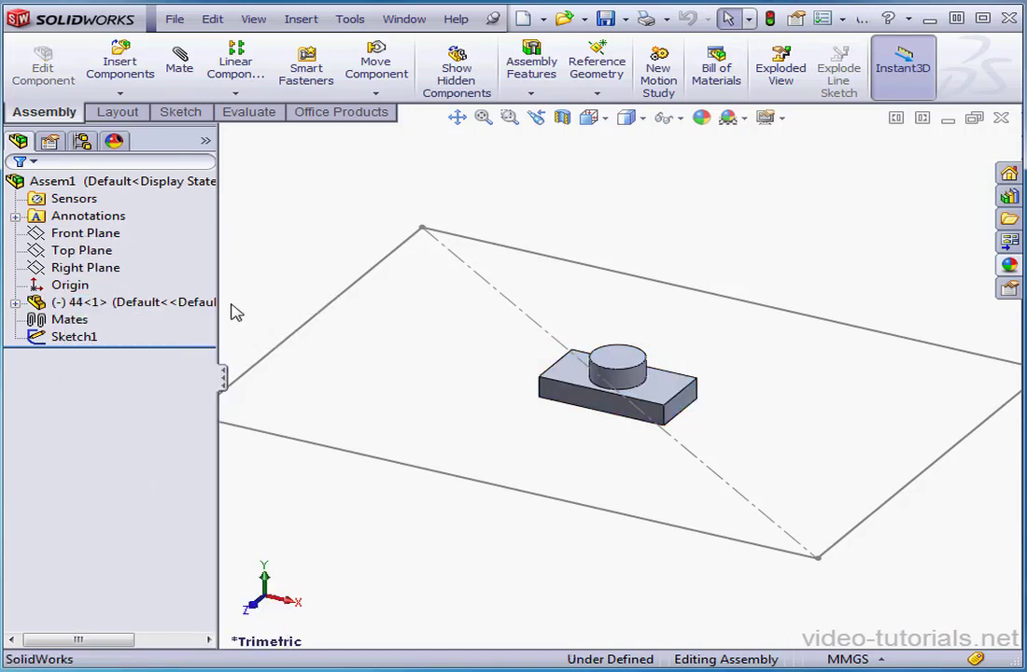
left_click(79, 303)
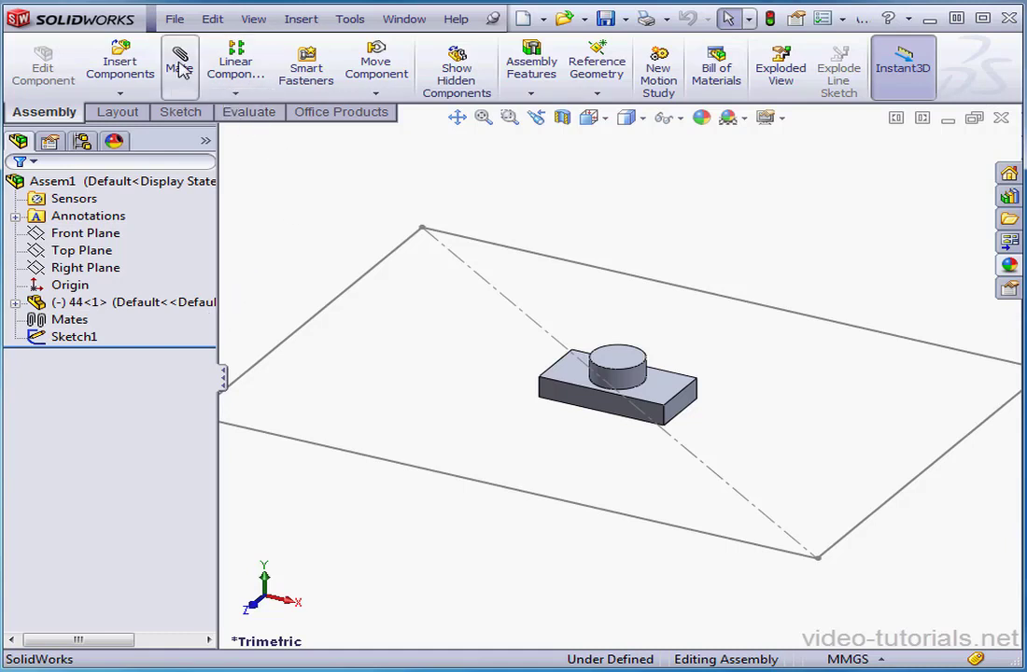
- Add a Coincident mate between a part-44 edge and a rectangle line, fully defining it
left_click(179, 66)
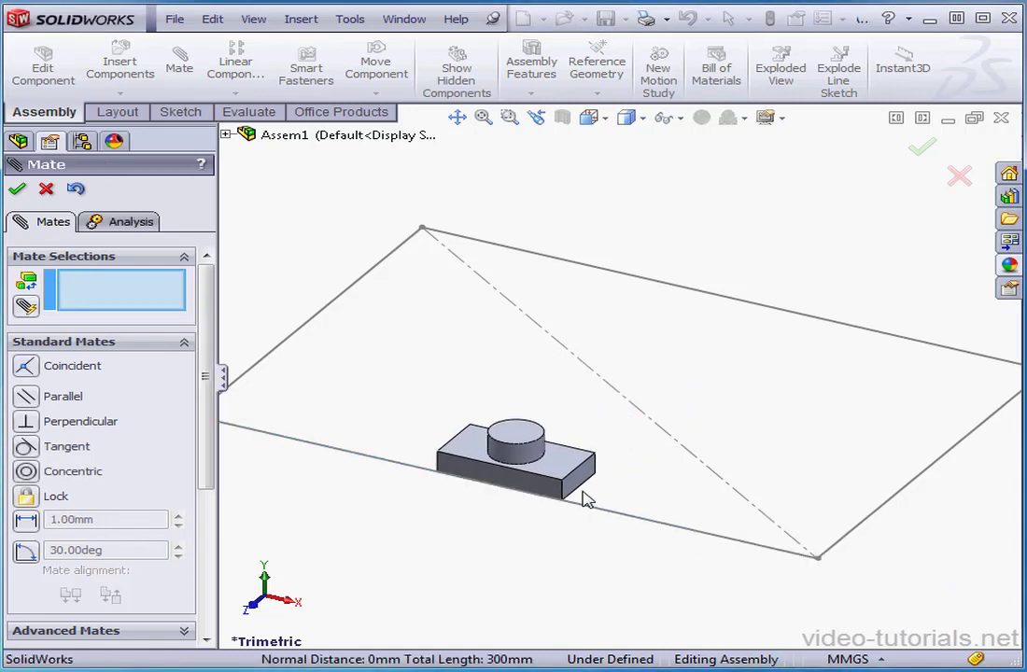
left_click(582, 489)
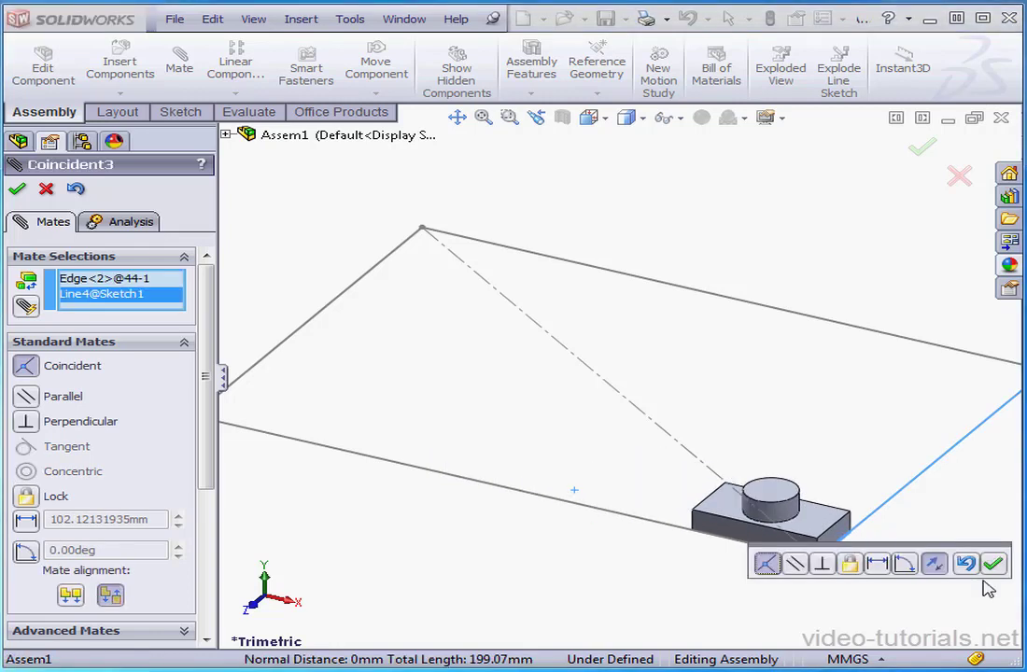
left_click(994, 564)
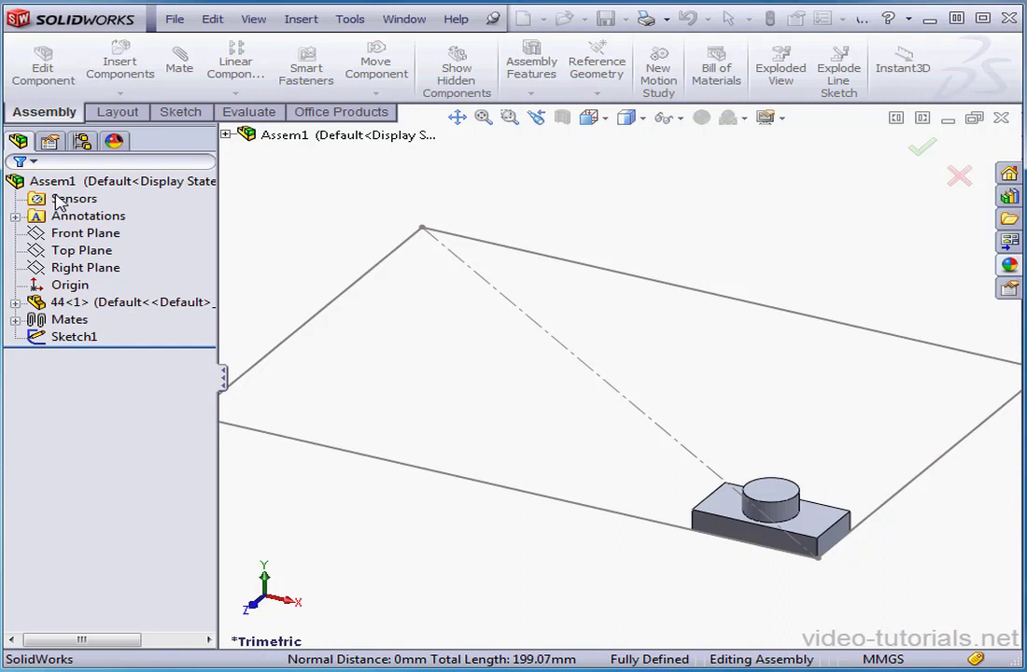
left_click(71, 303)
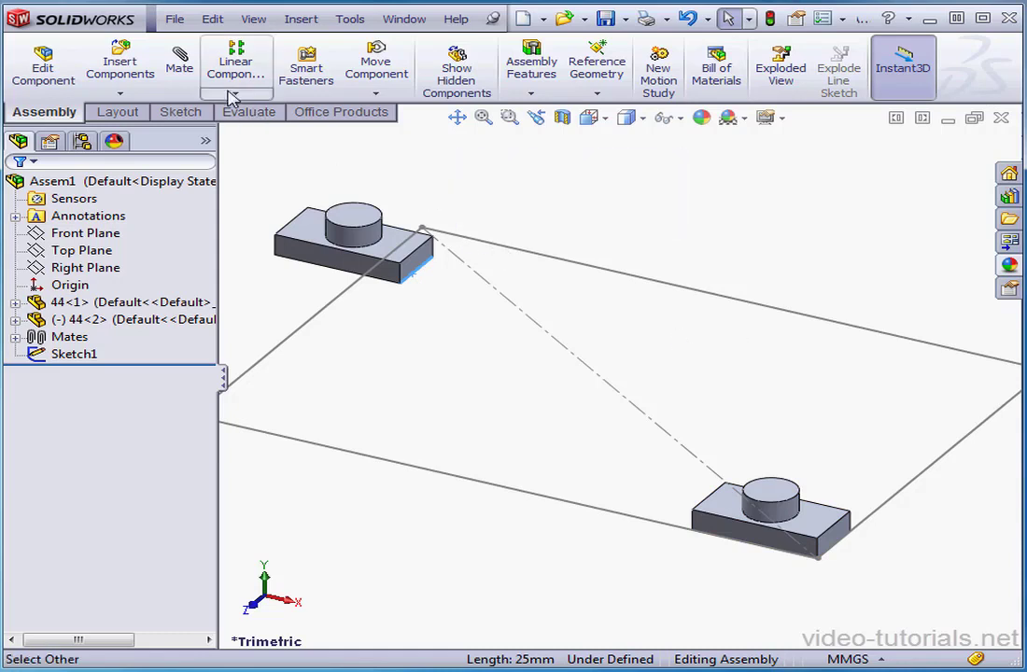
- Mate the second part-44 component coincident to the opposite rectangle corner
left_click(179, 65)
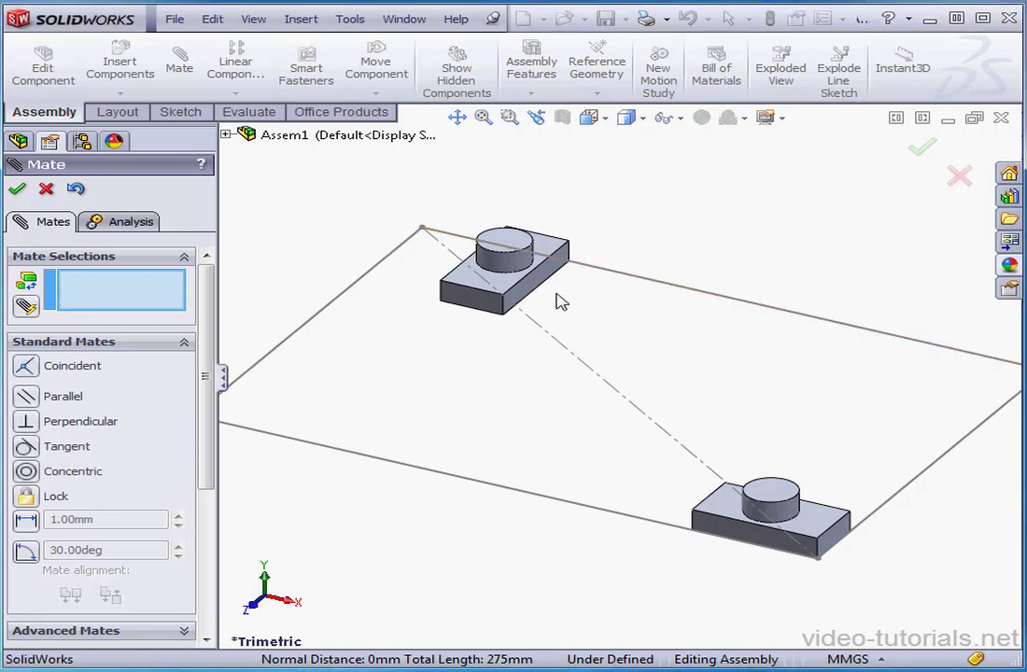
left_click(532, 277)
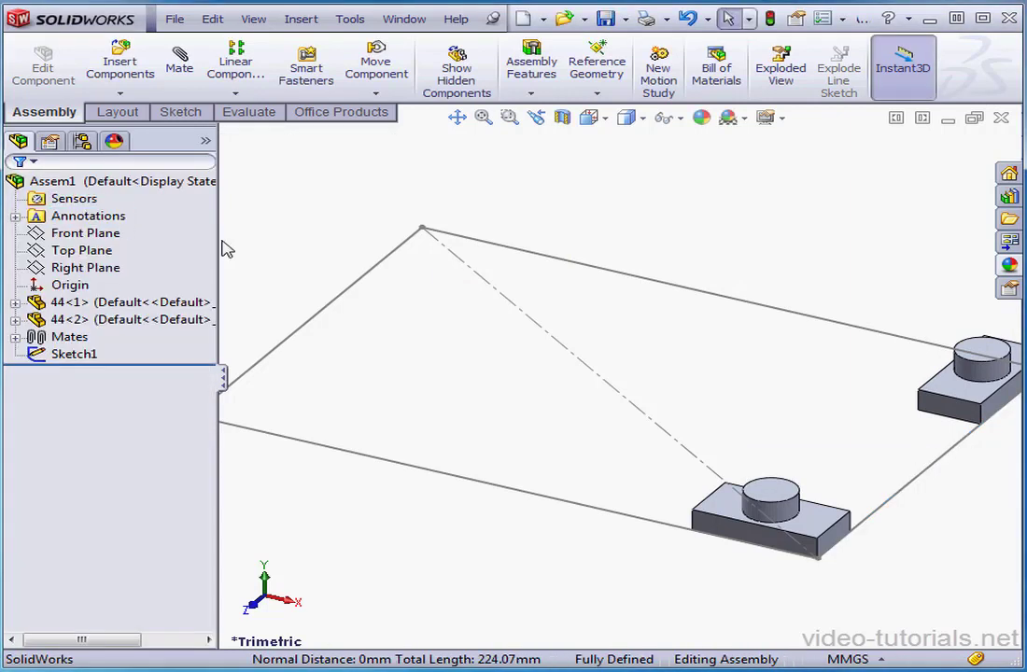
left_click(74, 355)
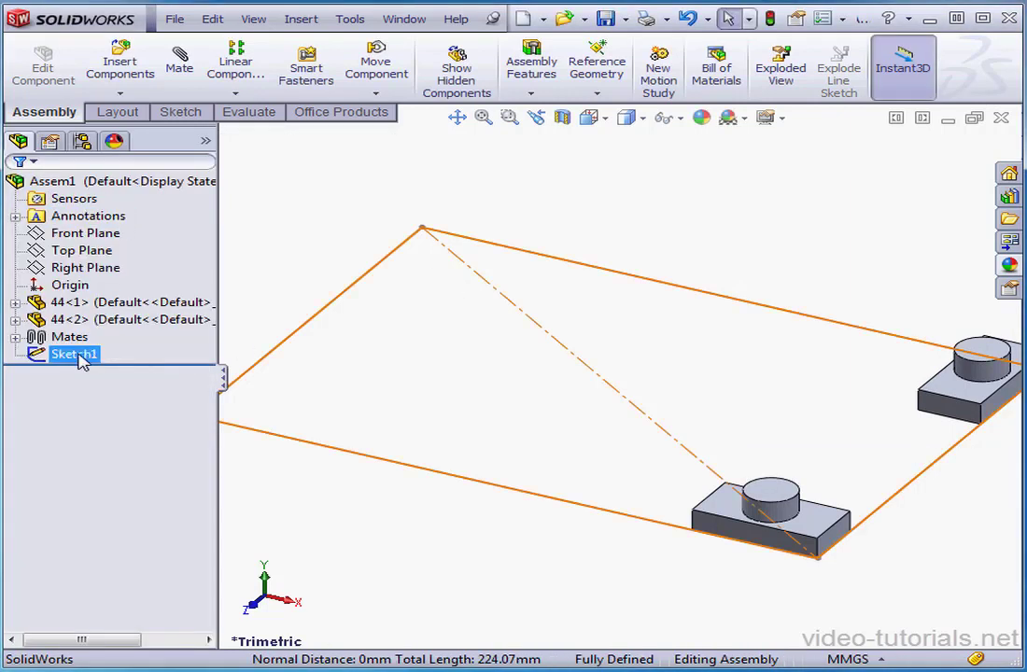
- Change the rectangle's 250 mm dimension to 180 mm so both components move closer
double_click(75, 355)
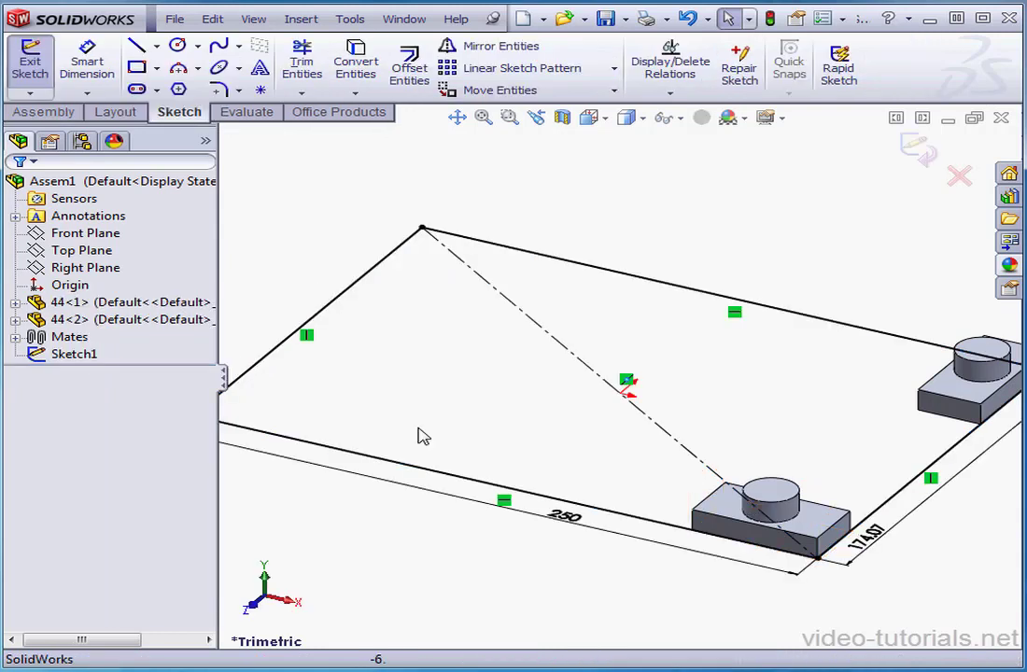
double_click(564, 515)
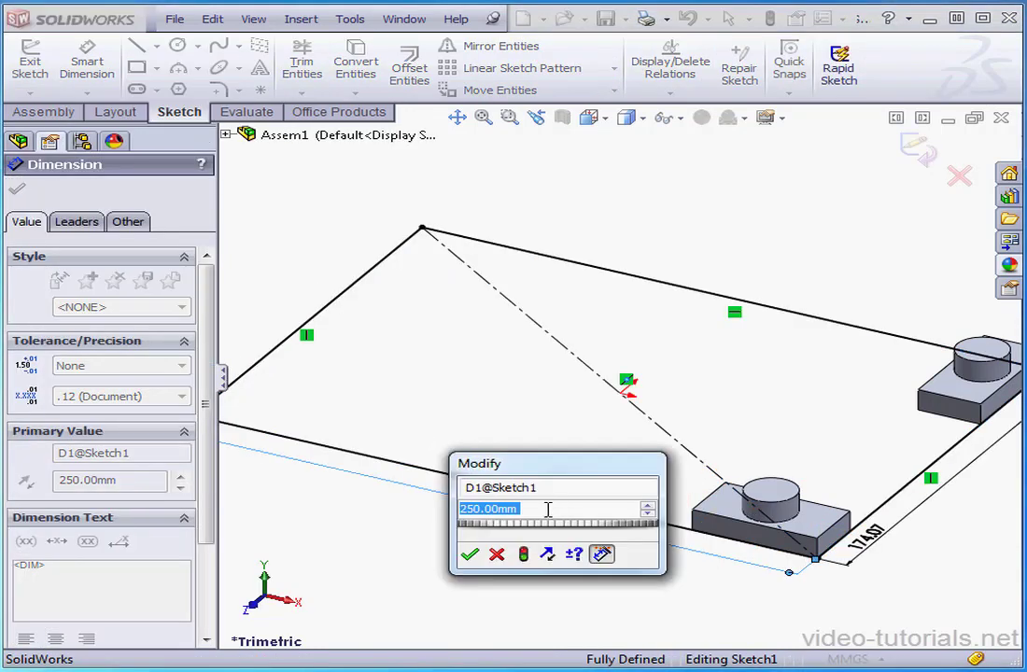
type("18")
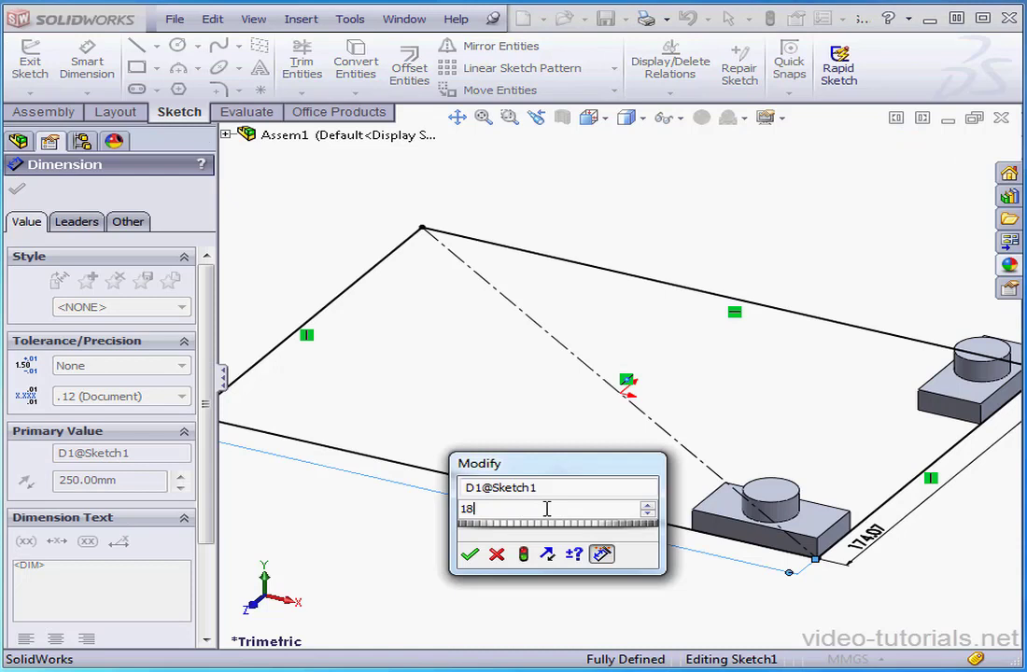
type("0")
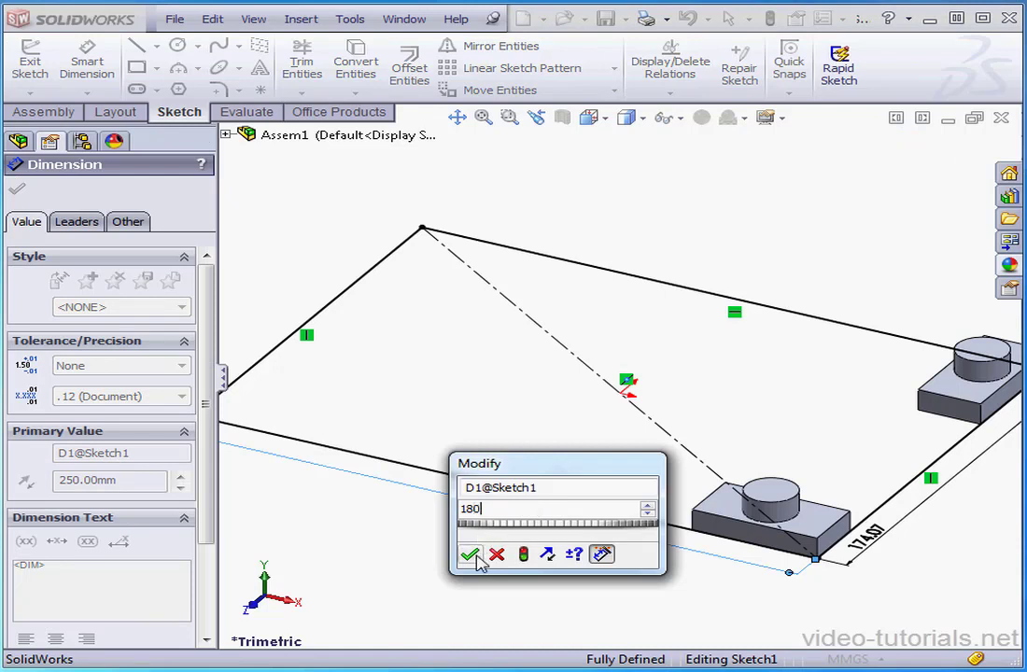
left_click(471, 552)
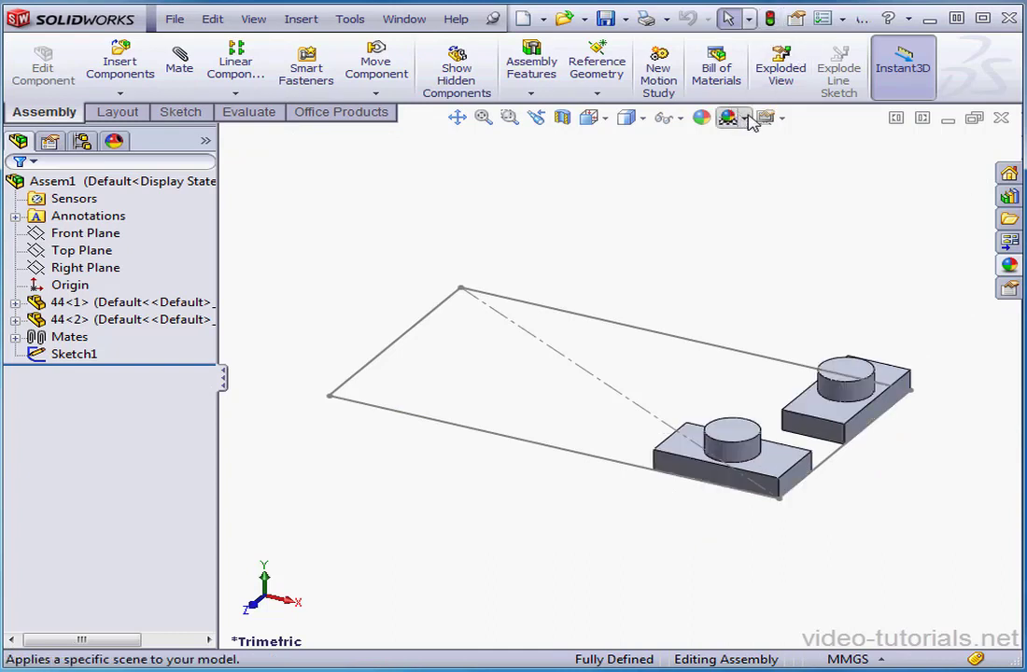
- Move Sketch1 onto the Front Plane so the rectangle and both components stand upright
left_click(75, 355)
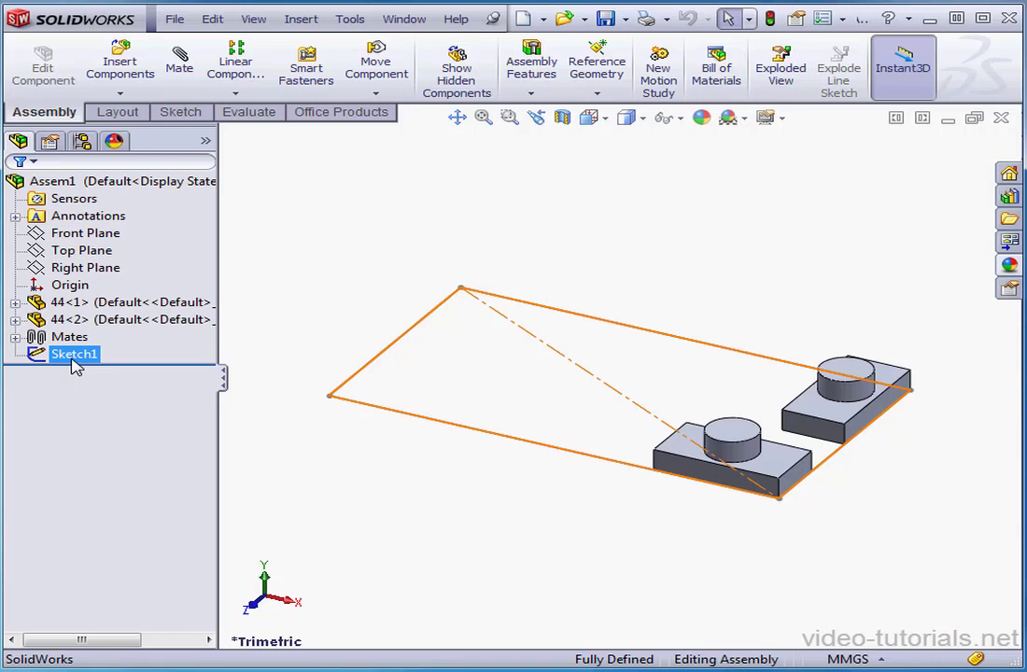
right_click(75, 354)
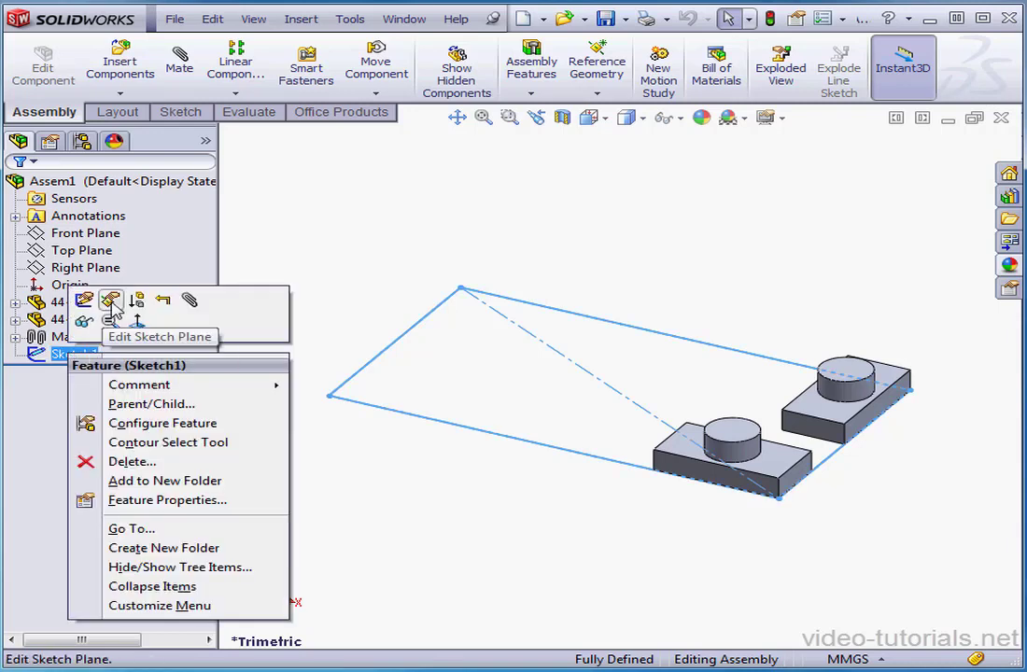
left_click(110, 299)
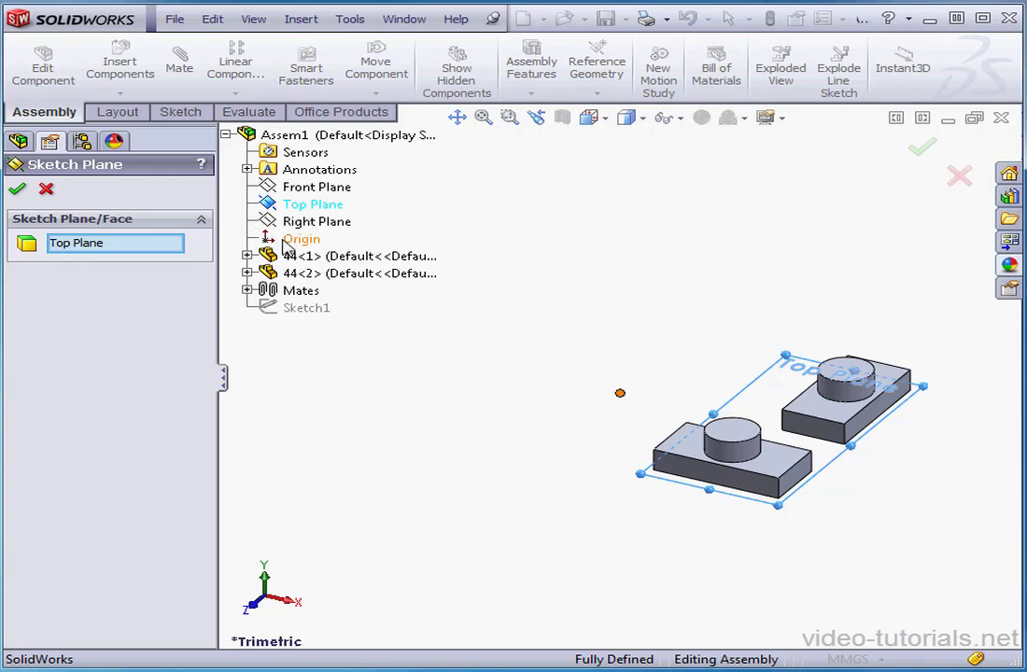
left_click(317, 186)
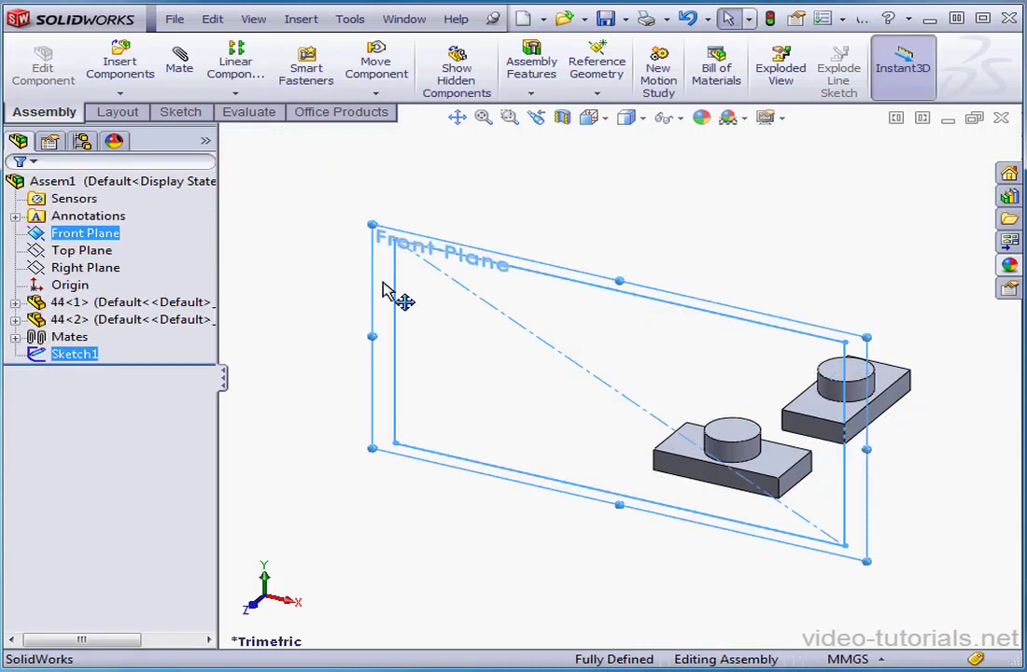
left_click(654, 187)
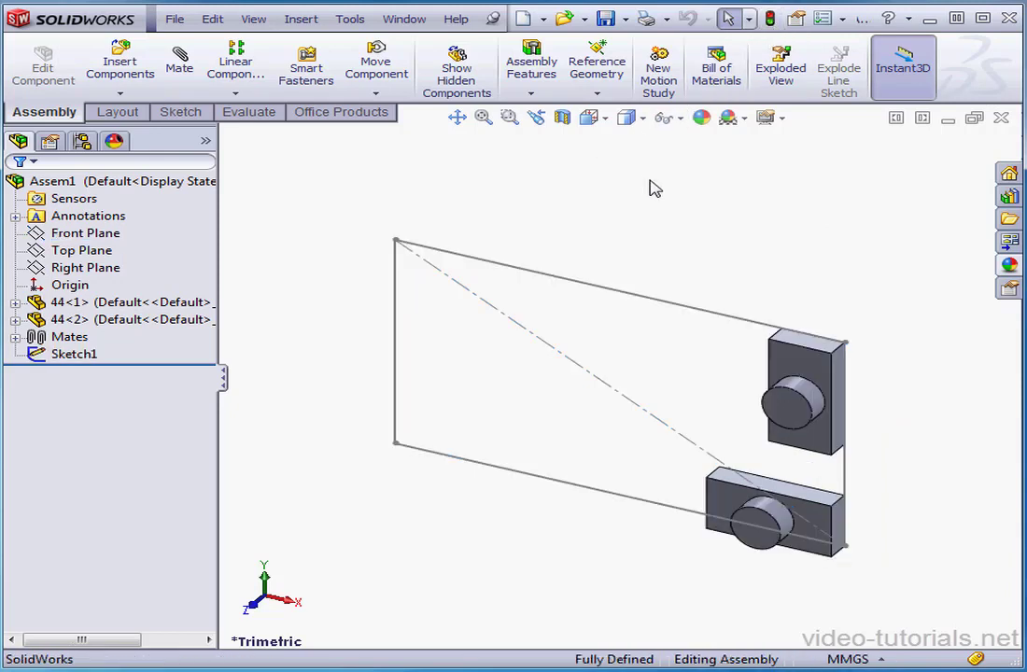
mouse_move(887, 332)
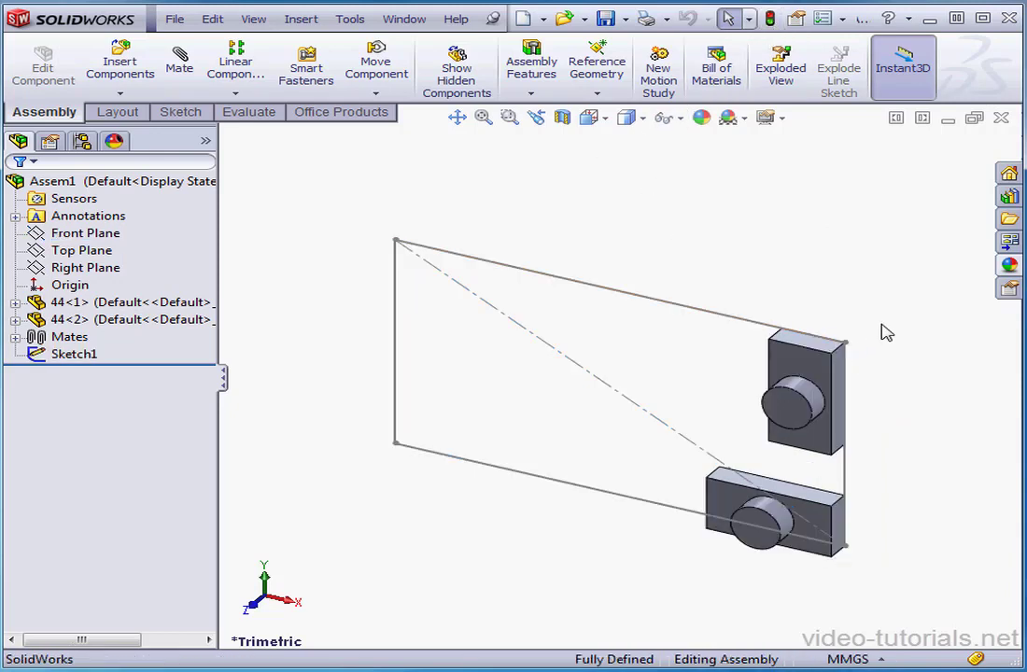
mouse_move(878, 328)
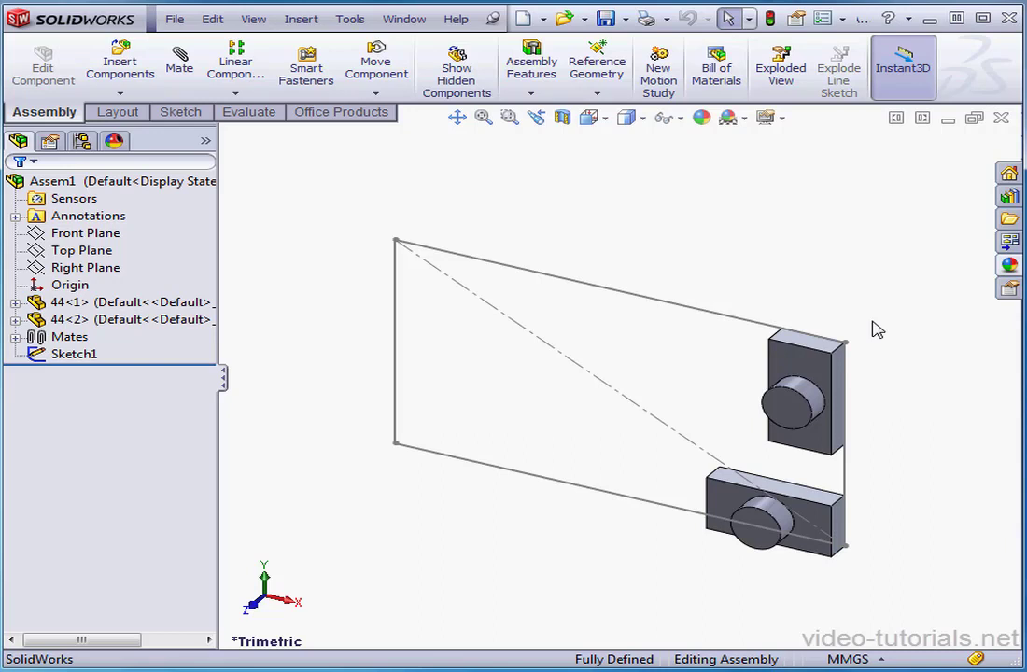